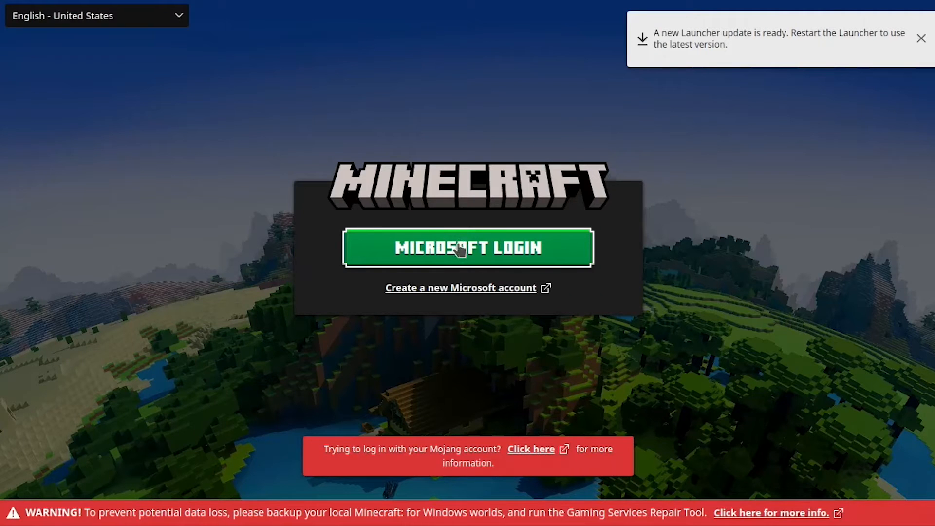
Sign into Minecraft Launcher with the Microsoft account and continue to the minecraft.net download page.
click(465, 248)
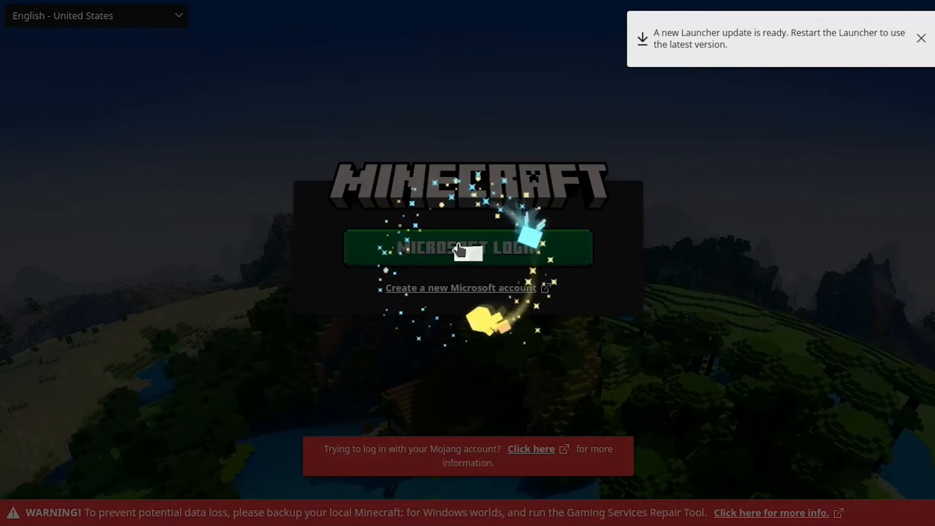
click(464, 252)
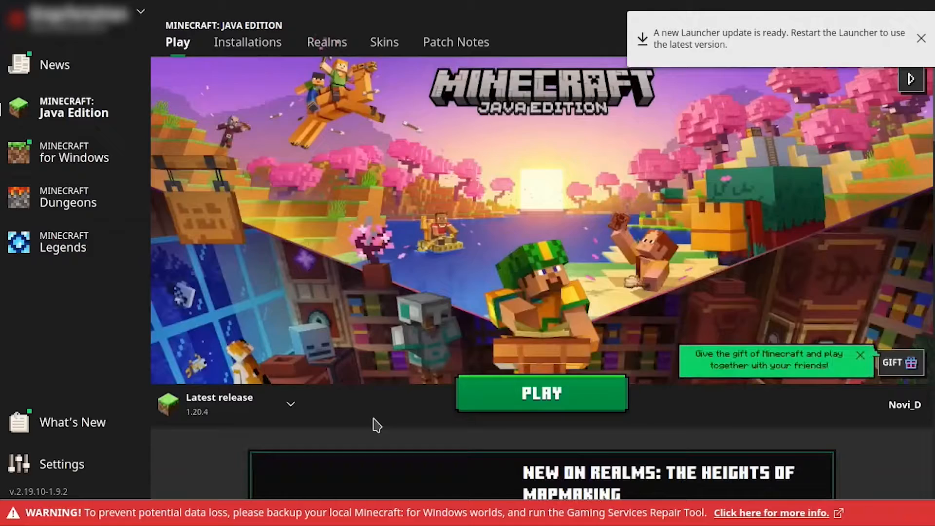
click(541, 393)
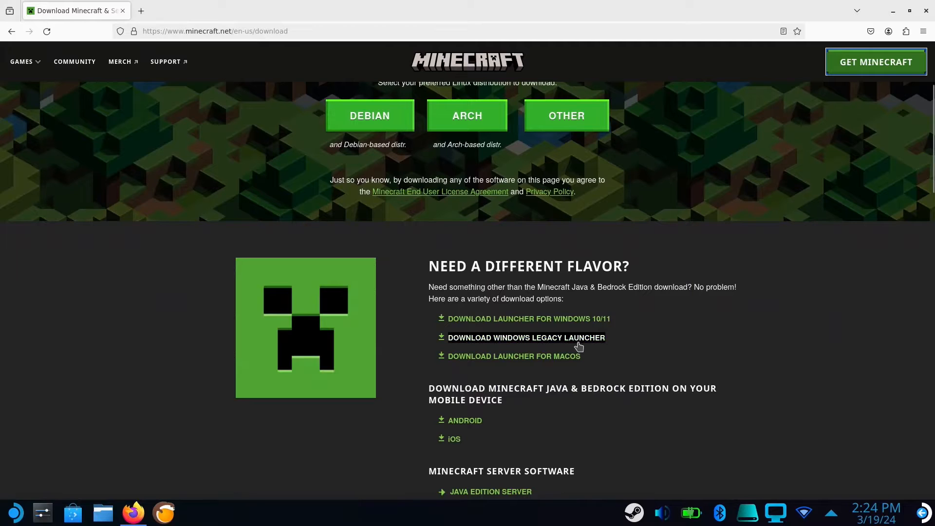
Download the Windows legacy Minecraft launcher installer from minecraft.net.
click(526, 337)
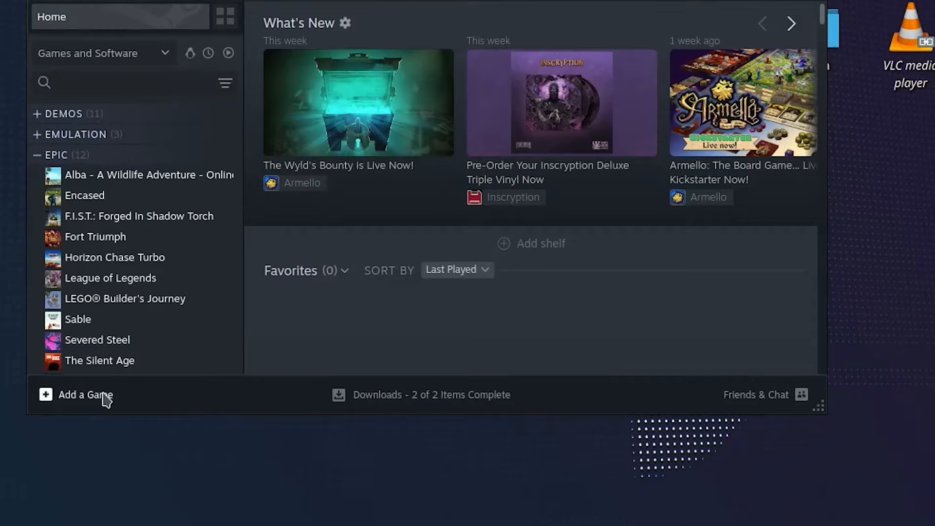
Add a non-Steam game and select MinecraftInstaller.msi from the Downloads folder.
click(82, 395)
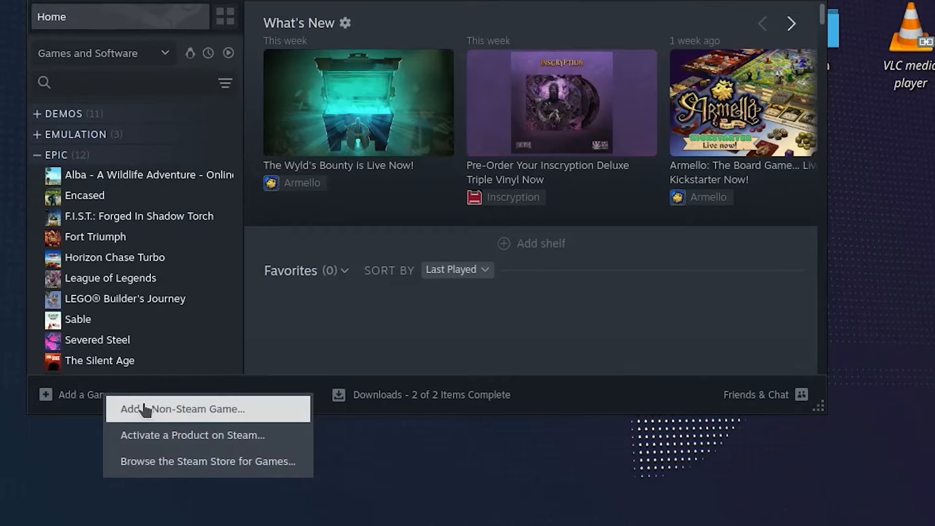
click(192, 409)
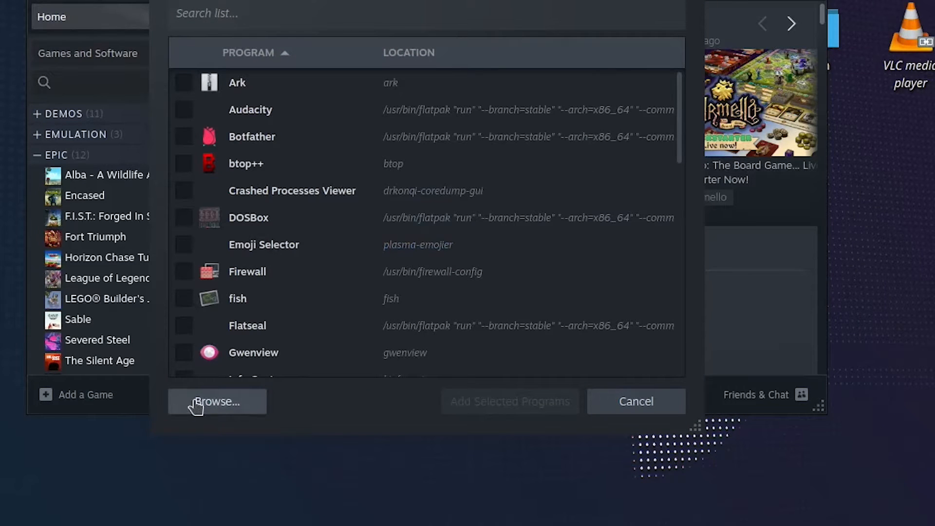
click(217, 401)
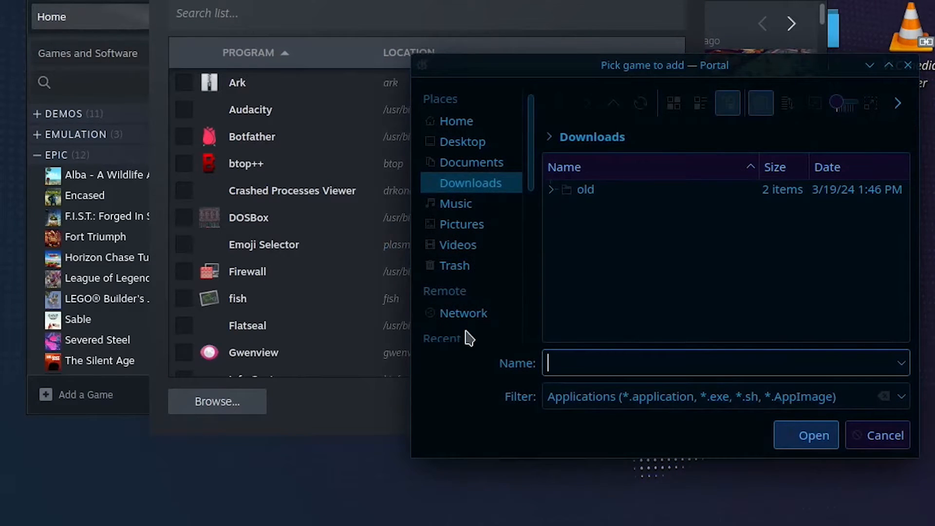
mouse_move(699, 358)
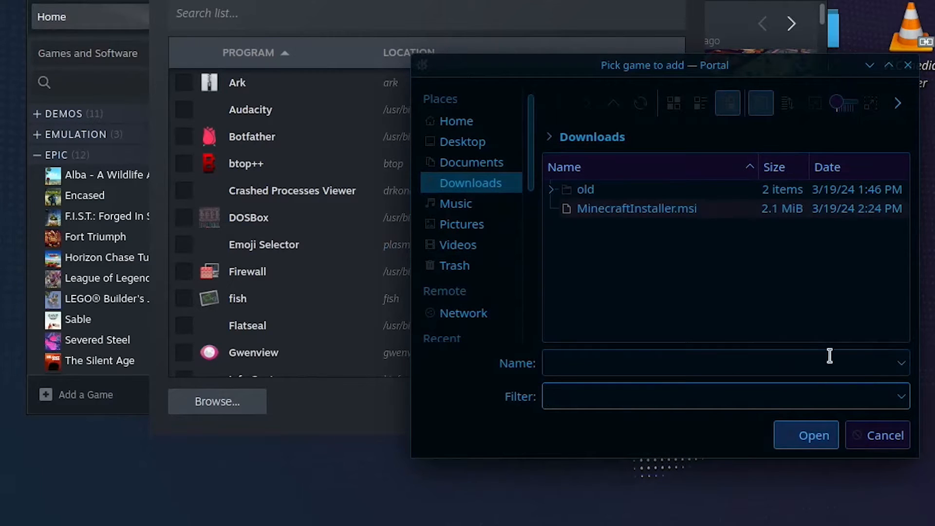
click(636, 208)
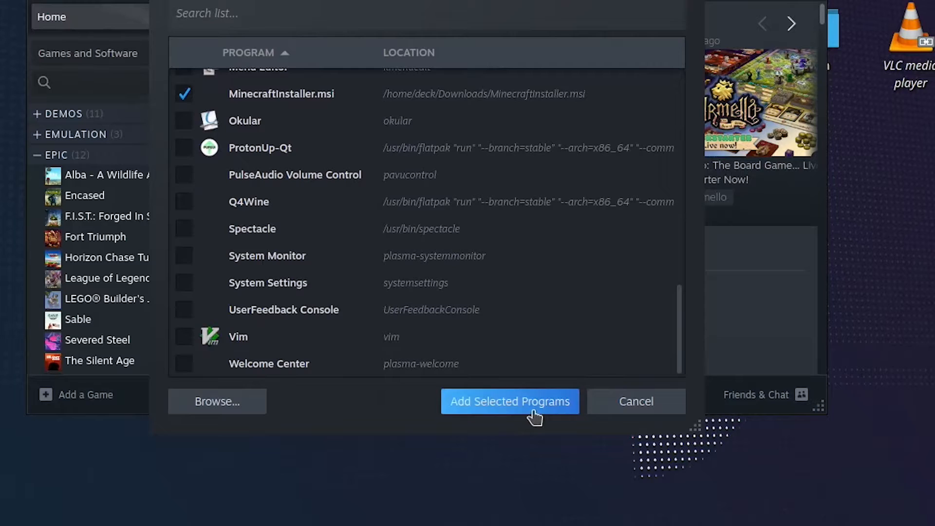
Add MinecraftInstaller.msi to the library, find it with 'msi', and open its management options.
click(510, 402)
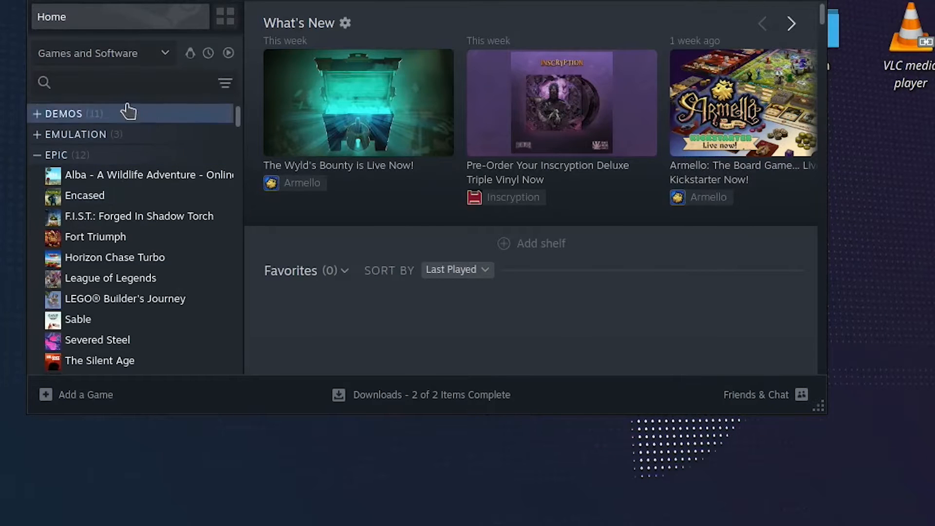
text(msi)
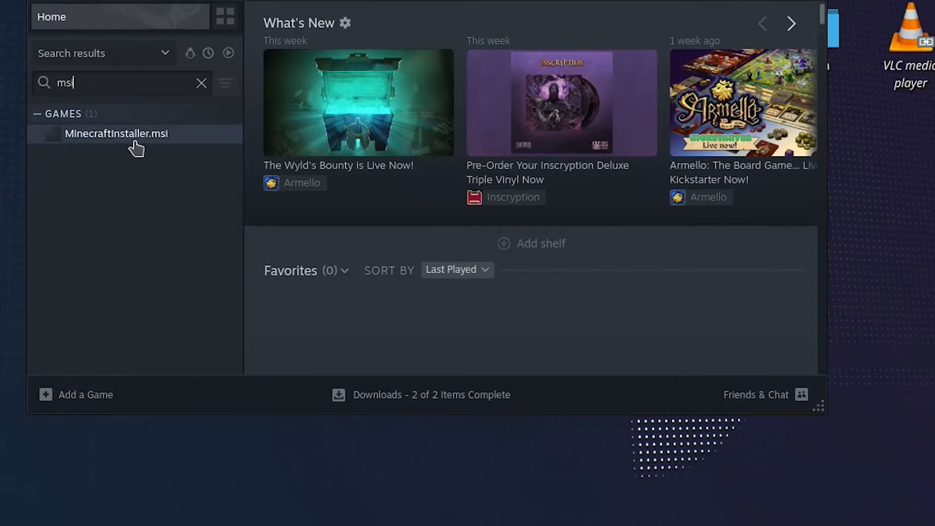
click(116, 134)
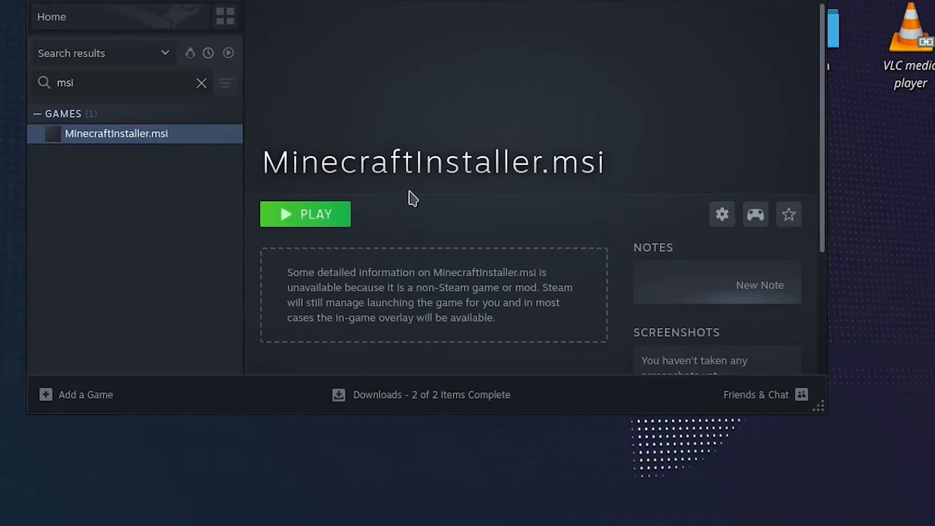
click(722, 213)
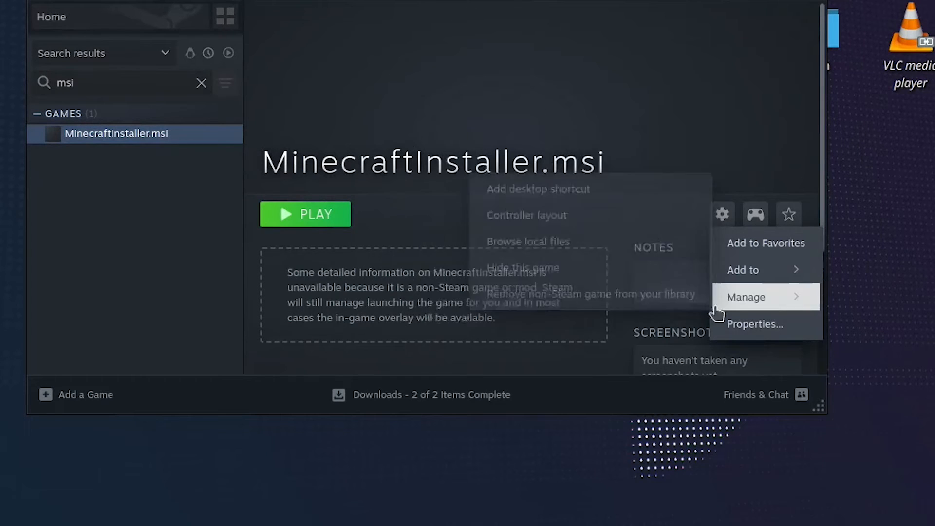
Force Proton Experimental as the compatibility tool in the MinecraftInstaller.msi properties.
click(754, 324)
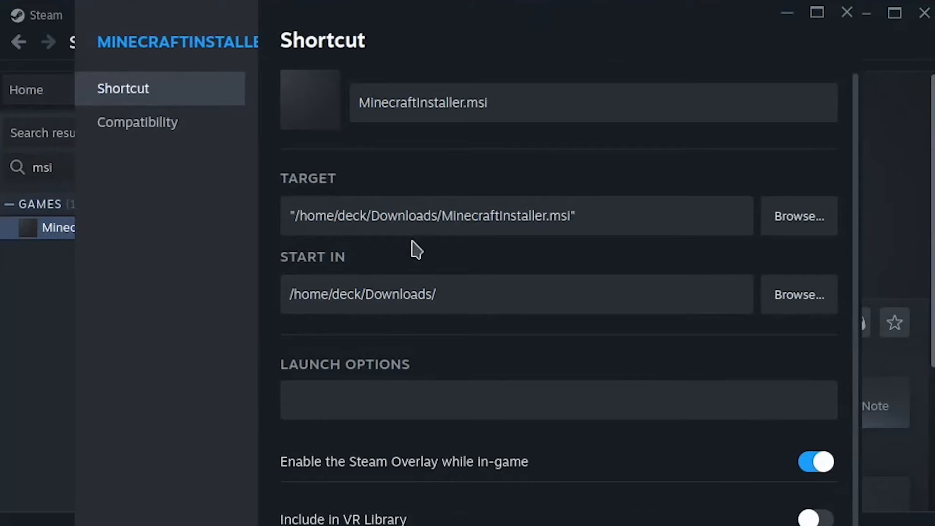
click(138, 123)
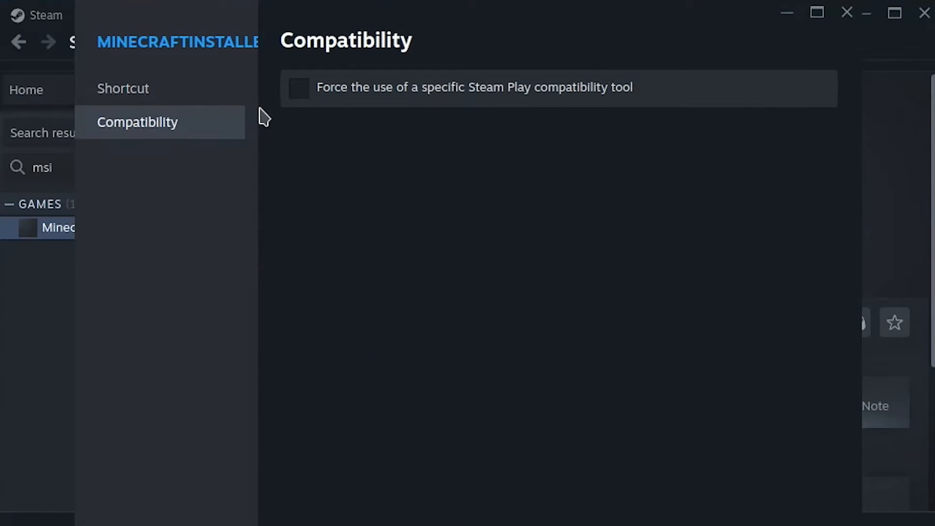
click(299, 88)
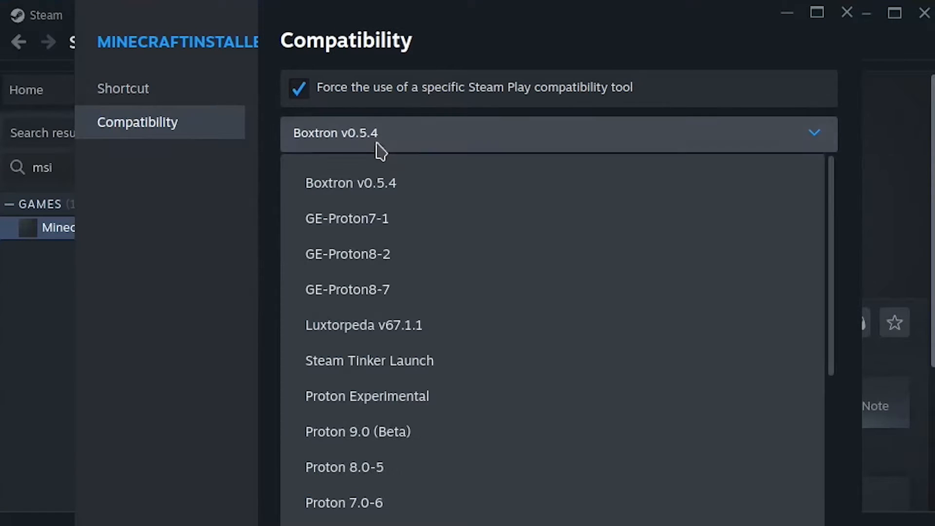
mouse_move(395, 403)
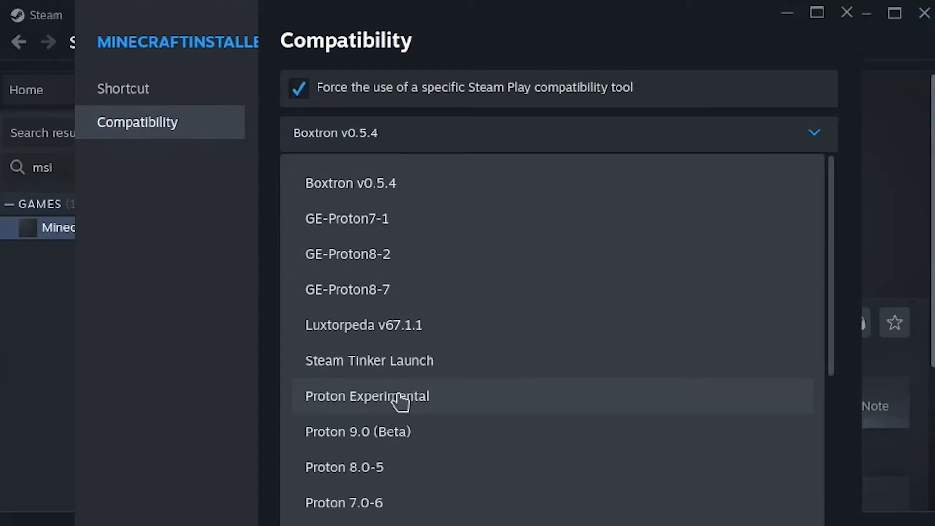
click(367, 396)
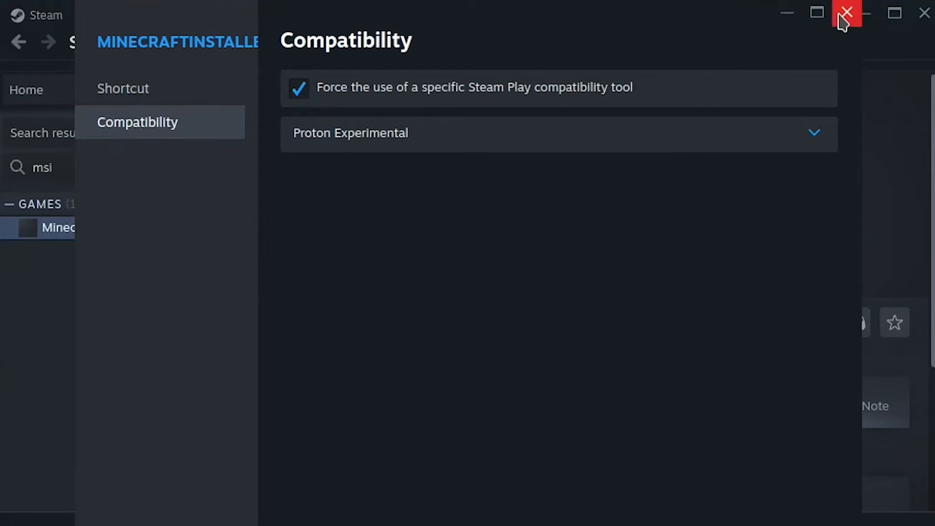
click(843, 13)
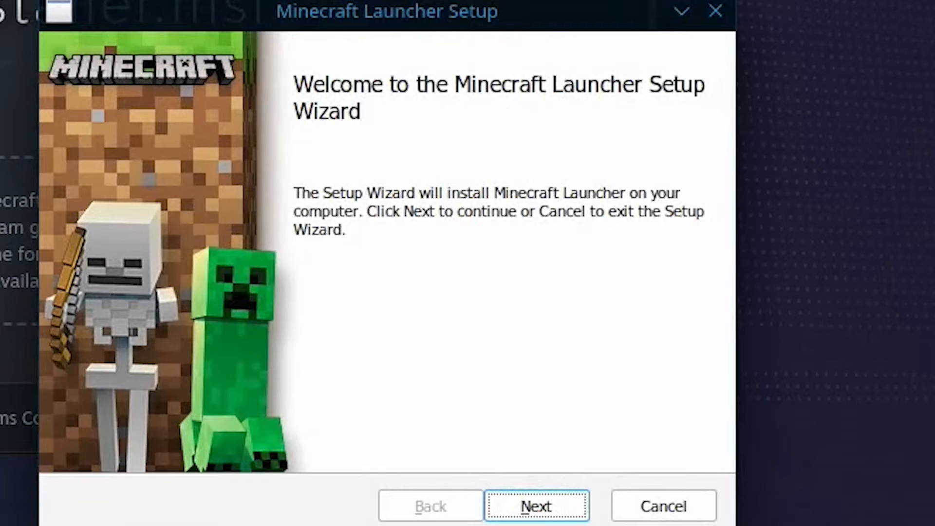
Install Minecraft Launcher to C:\Program Files (x86)\ and finish with the launcher starting.
click(535, 506)
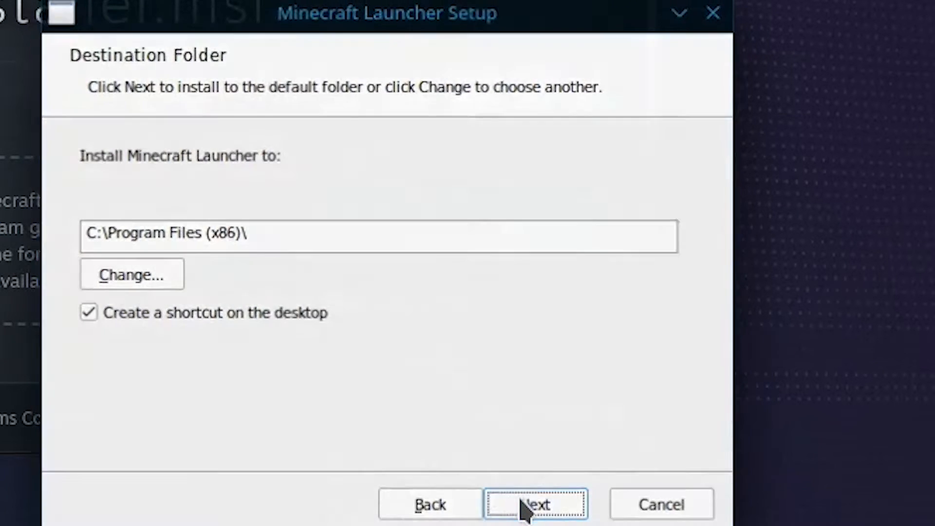
click(532, 517)
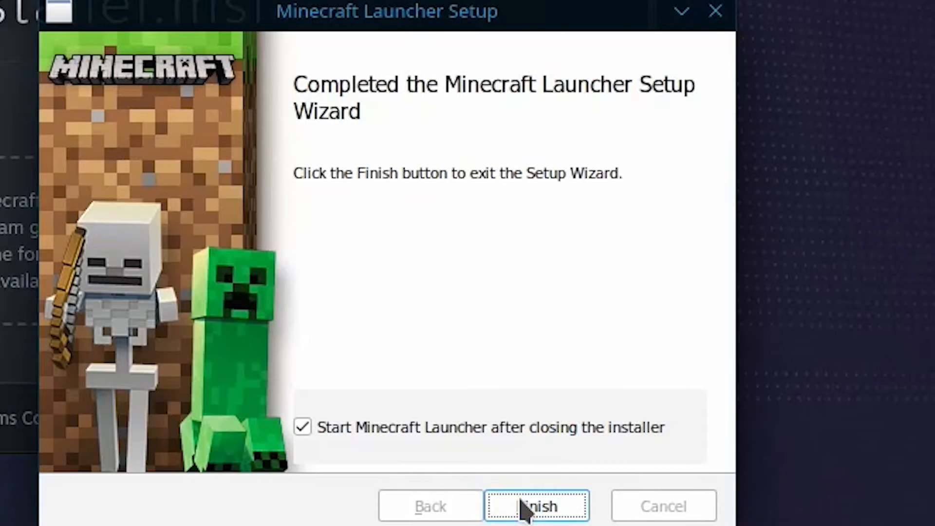
click(535, 519)
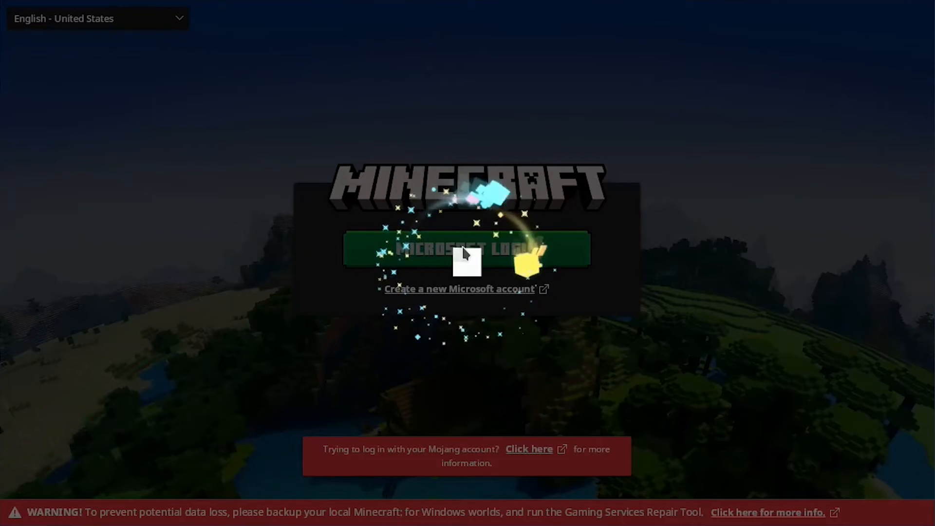
Log the new launcher into the existing Microsoft account through the Welcome to Xbox screen.
click(465, 252)
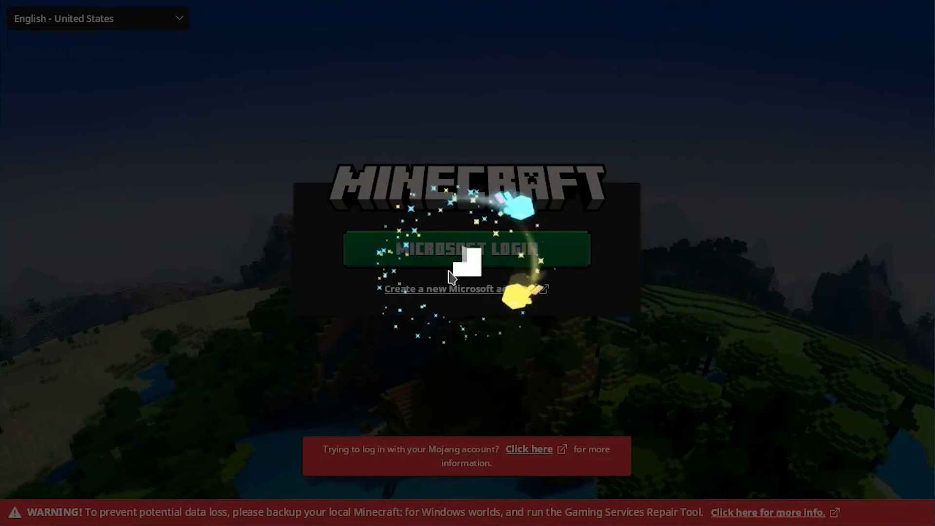
click(466, 250)
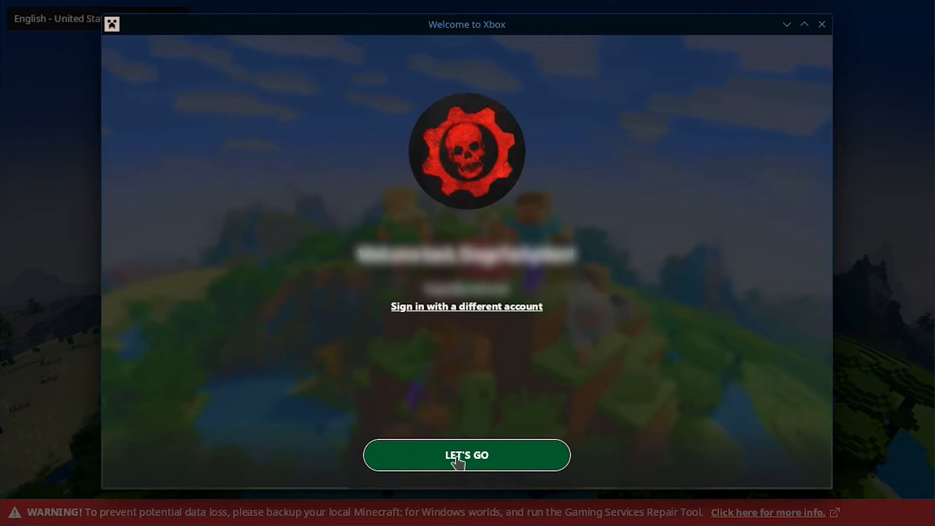
click(466, 456)
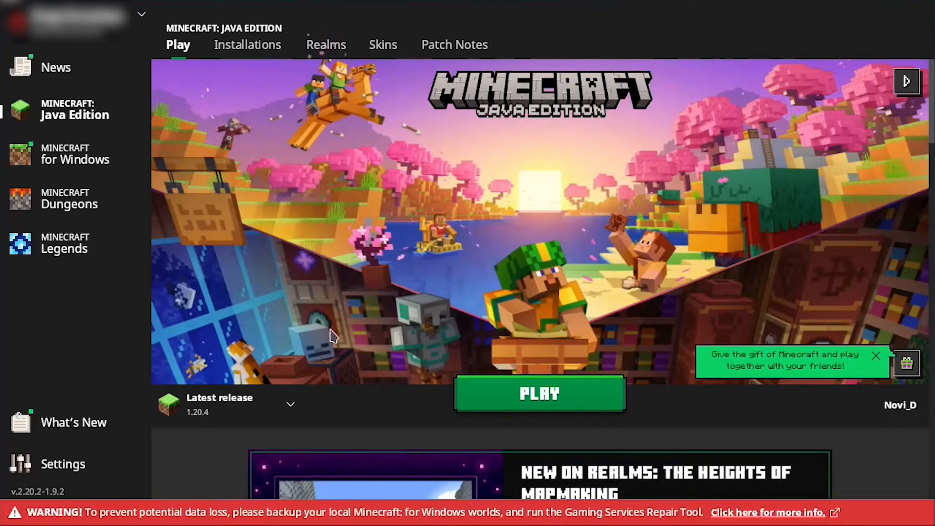
Close Minecraft Launcher and bring up KDE Discover's home page.
click(539, 394)
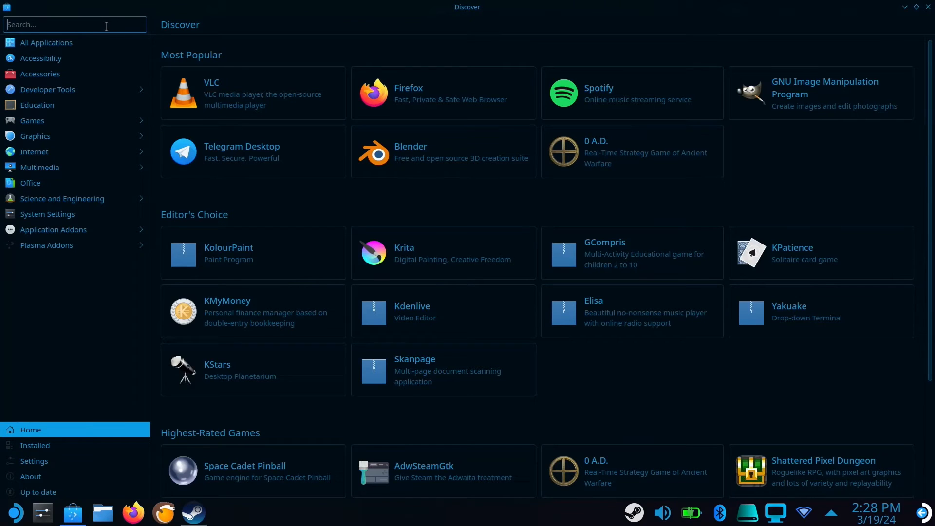
Find and install Protontricks in Discover, then search the application launcher for 'prot'.
text(proton)
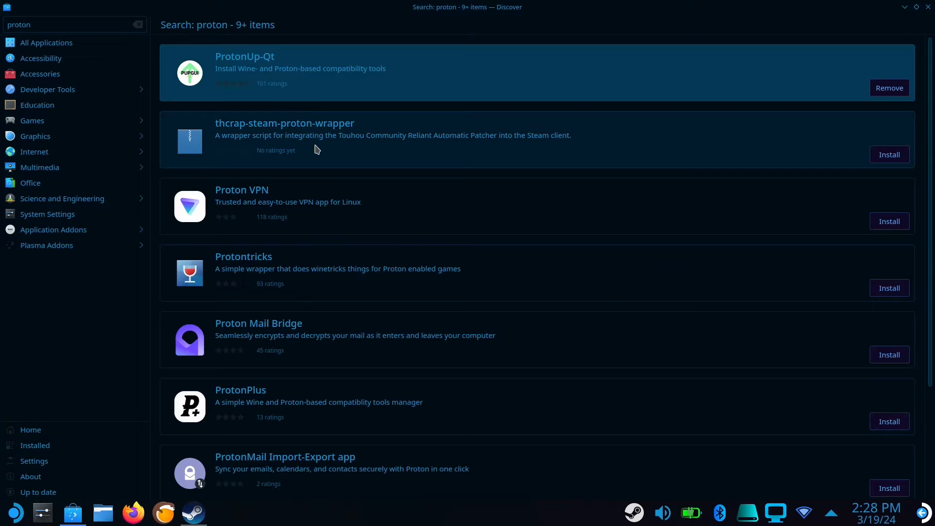
click(243, 268)
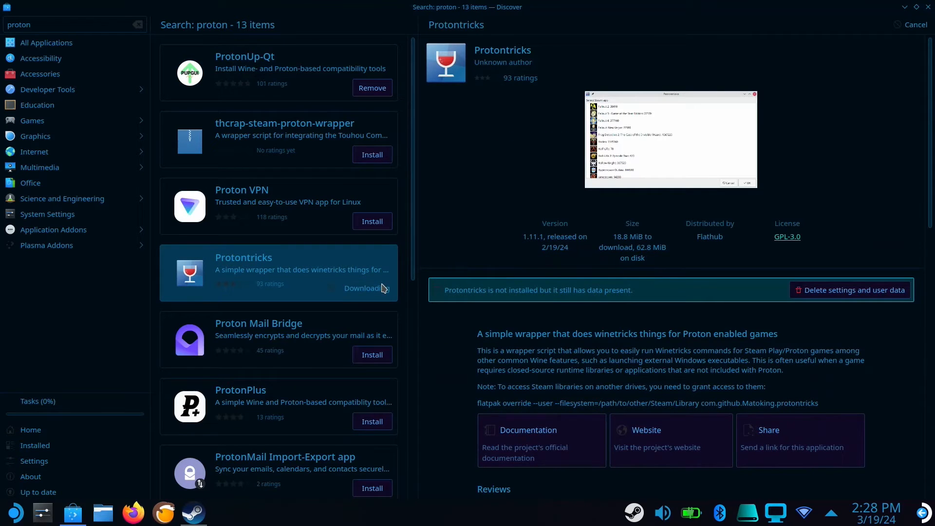
click(367, 288)
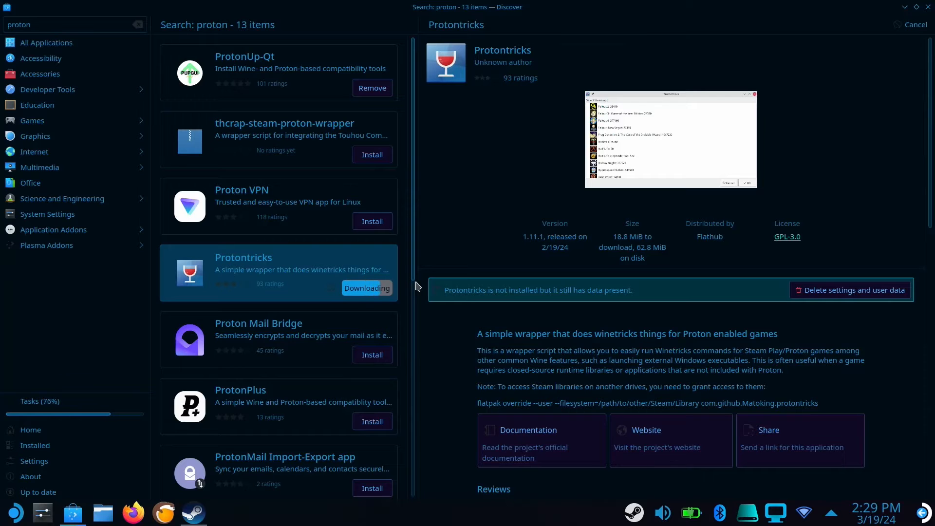
click(11, 511)
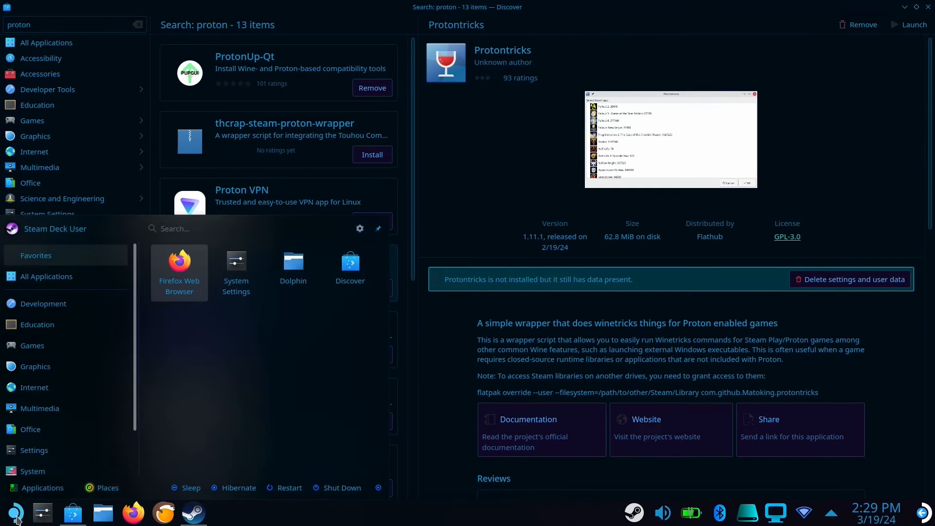
text(prot)
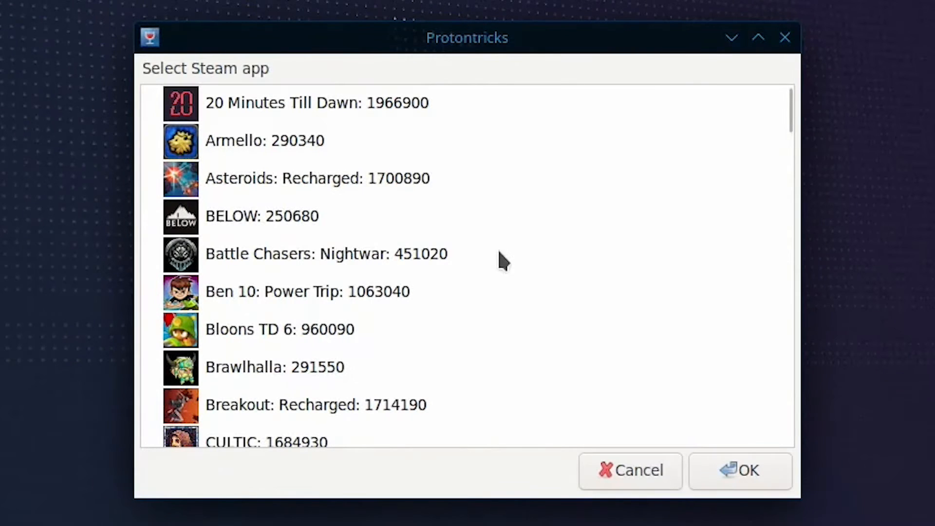
Pick the MinecraftInstaller.msi shortcut in Protontricks, keep the default wineprefix, and browse its files.
scroll(down, 3)
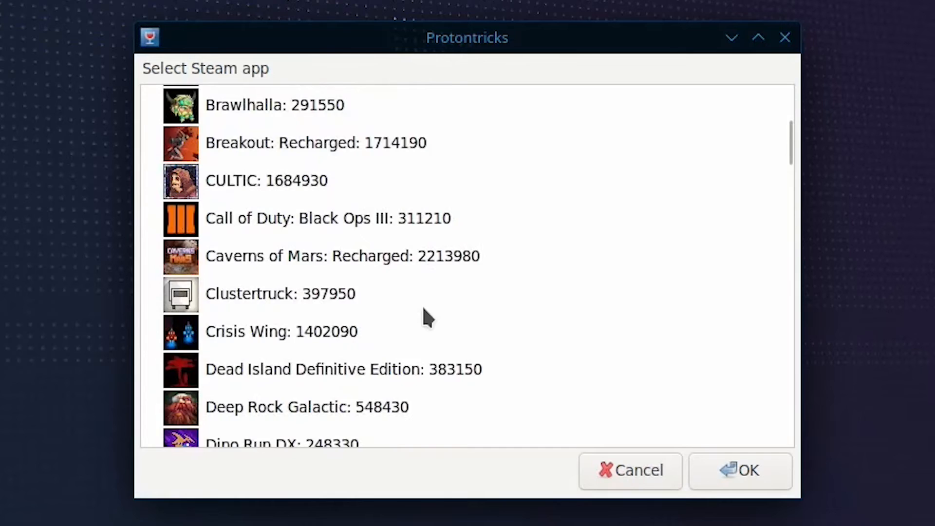
scroll(down, 3)
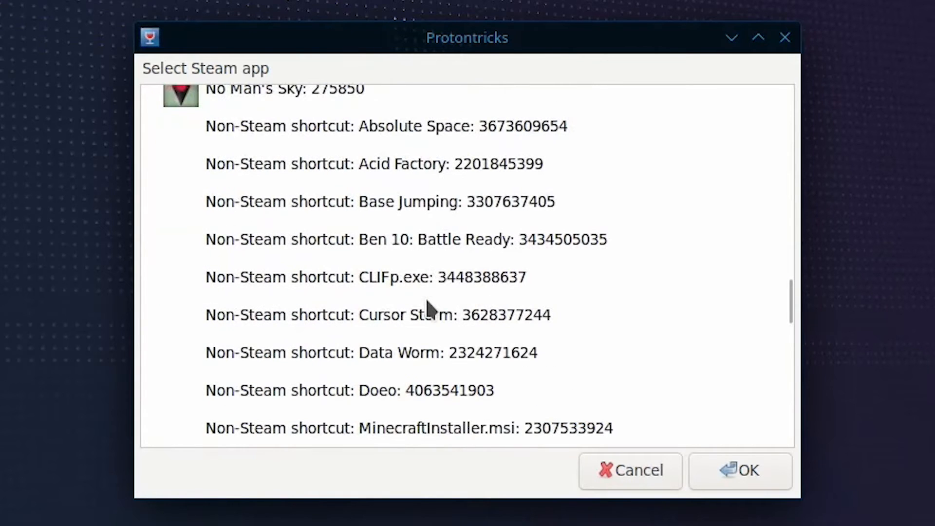
scroll(down, 3)
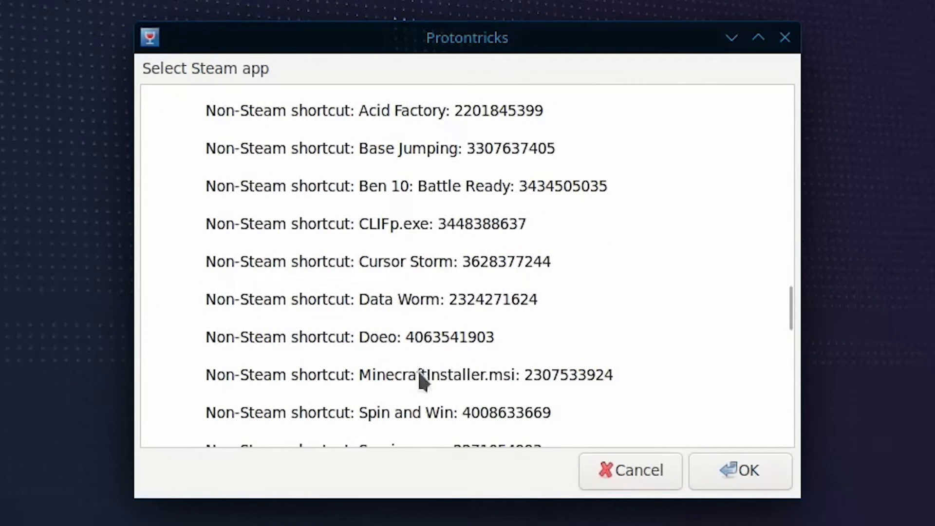
click(419, 375)
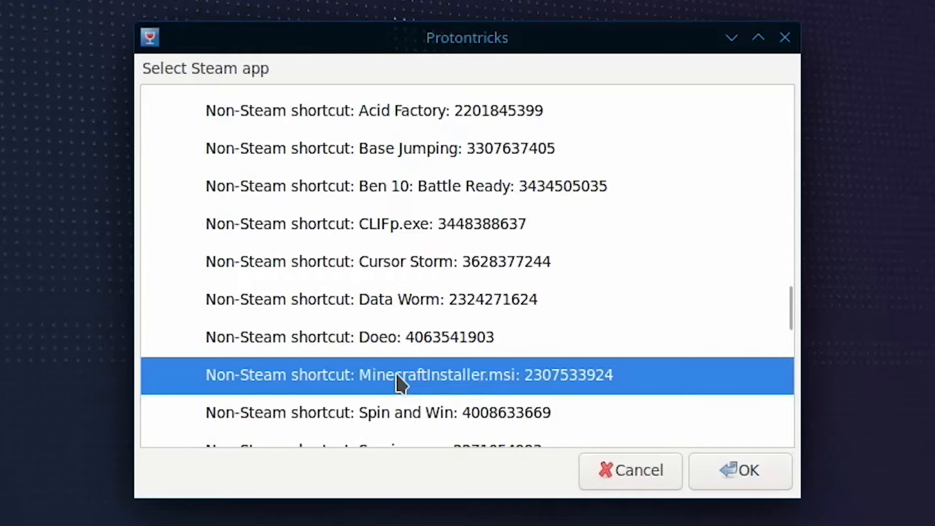
click(747, 470)
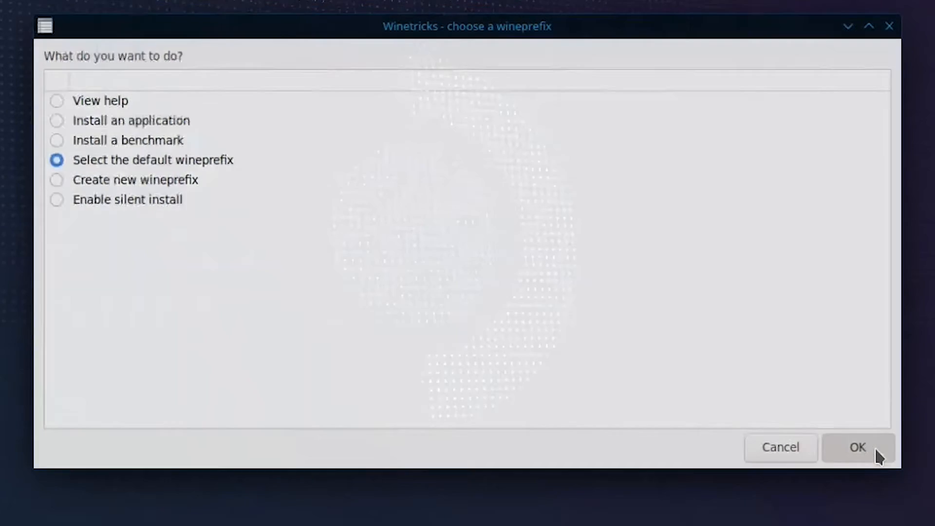
click(859, 447)
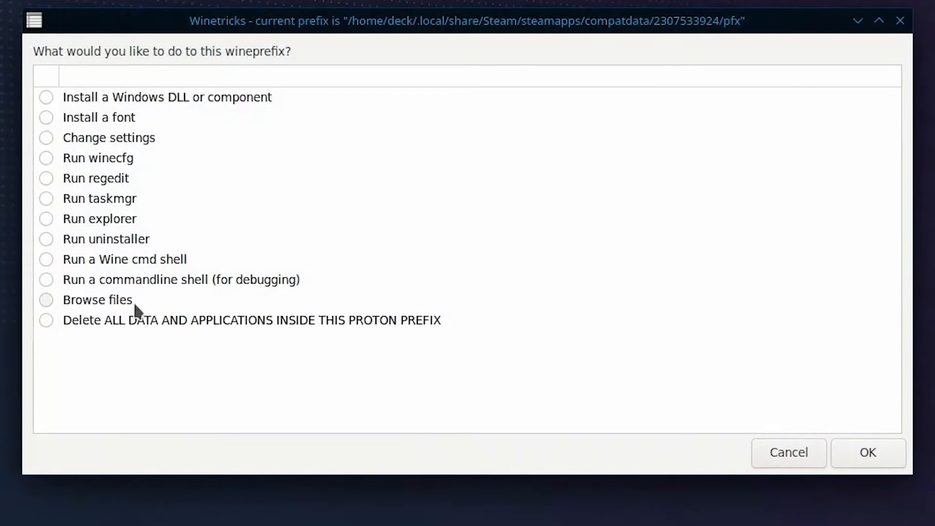
click(96, 299)
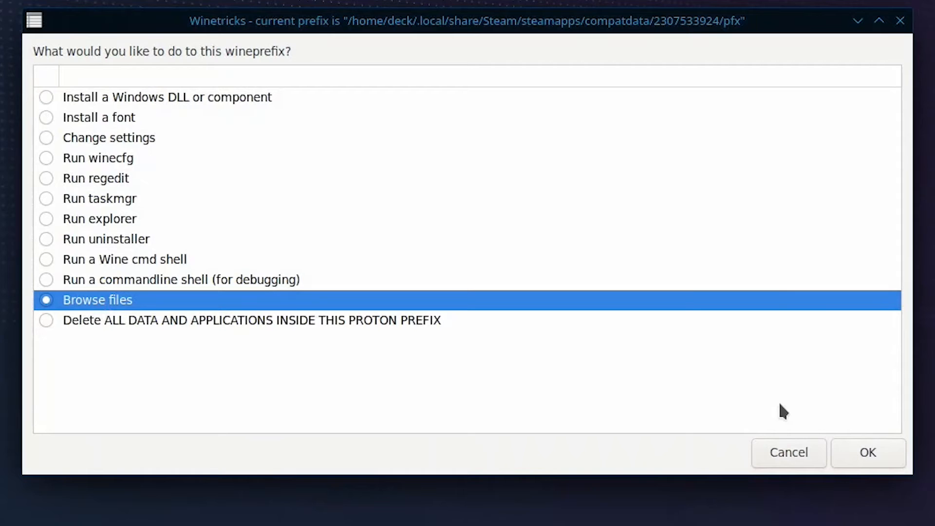
click(868, 453)
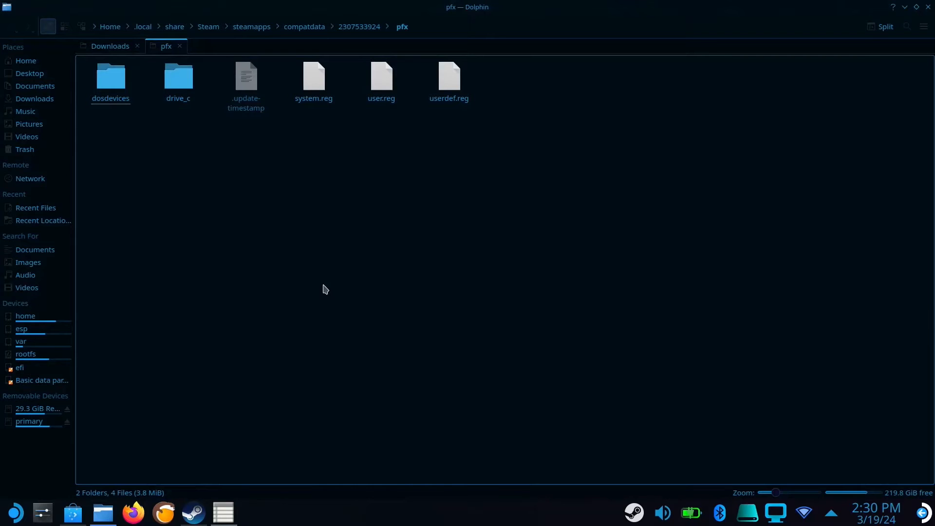
Browse drive_c > Program Files (x86) > Minecraft Launcher and bring up MinecraftLauncher.exe's actions.
click(178, 78)
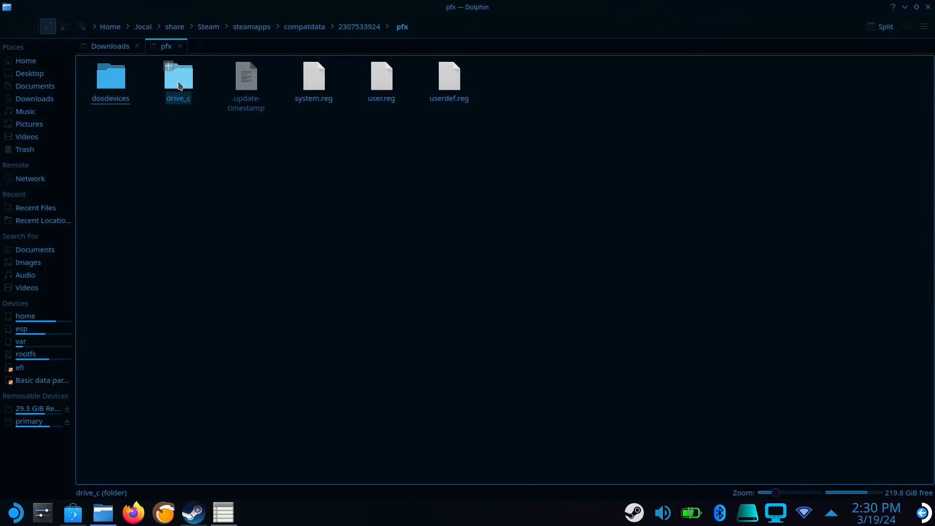
double_click(178, 78)
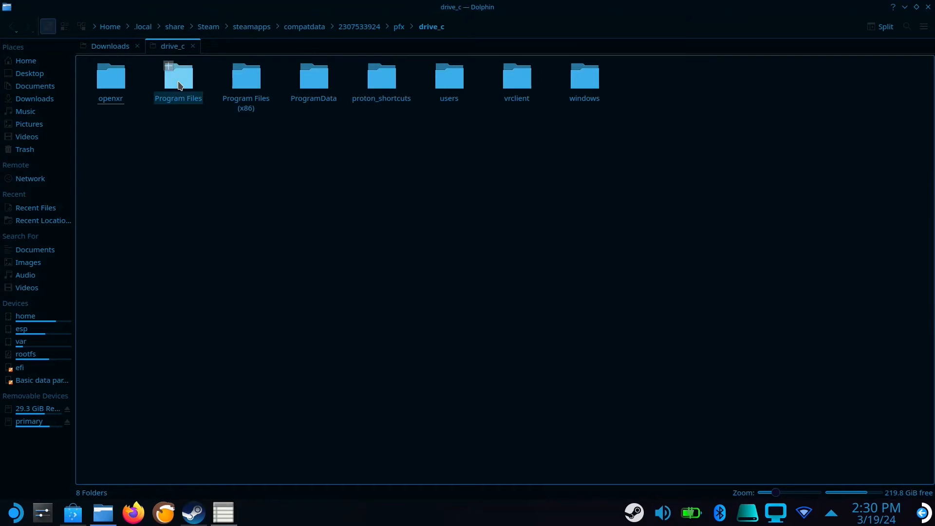
double_click(246, 76)
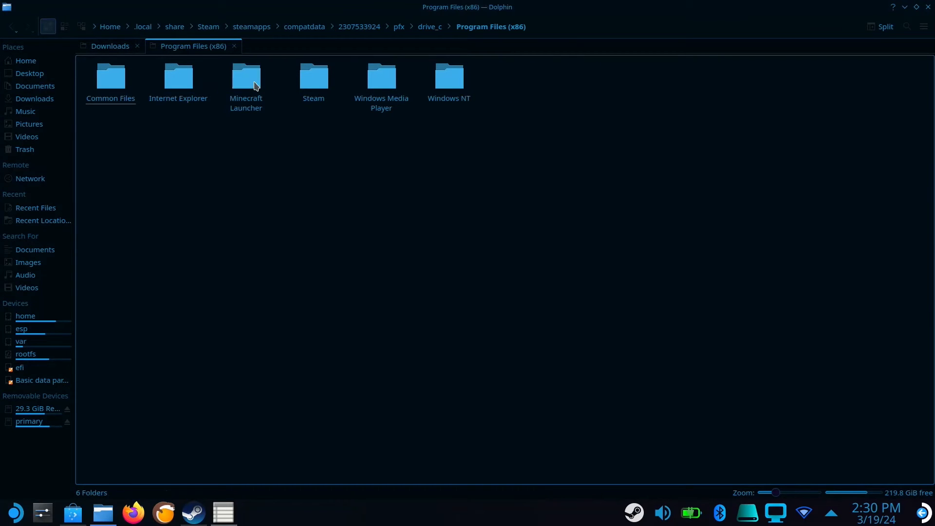
double_click(246, 76)
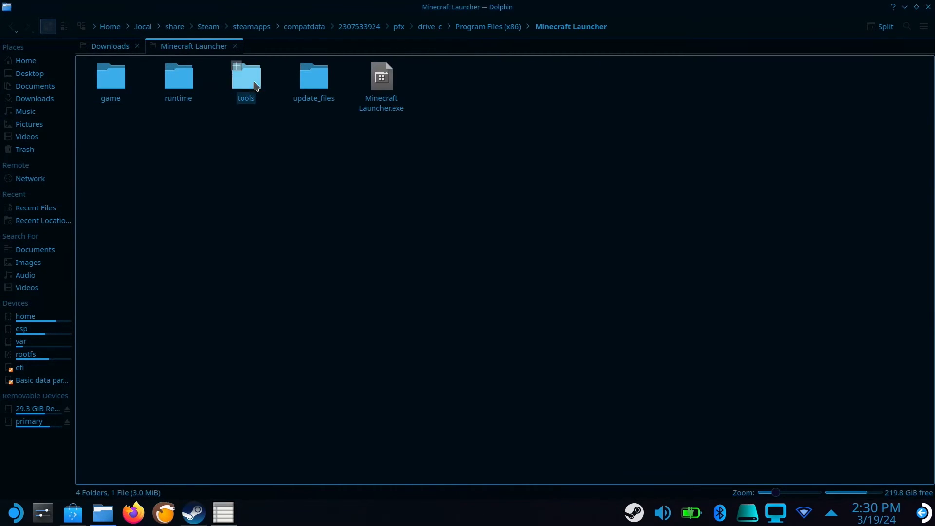
right_click(381, 75)
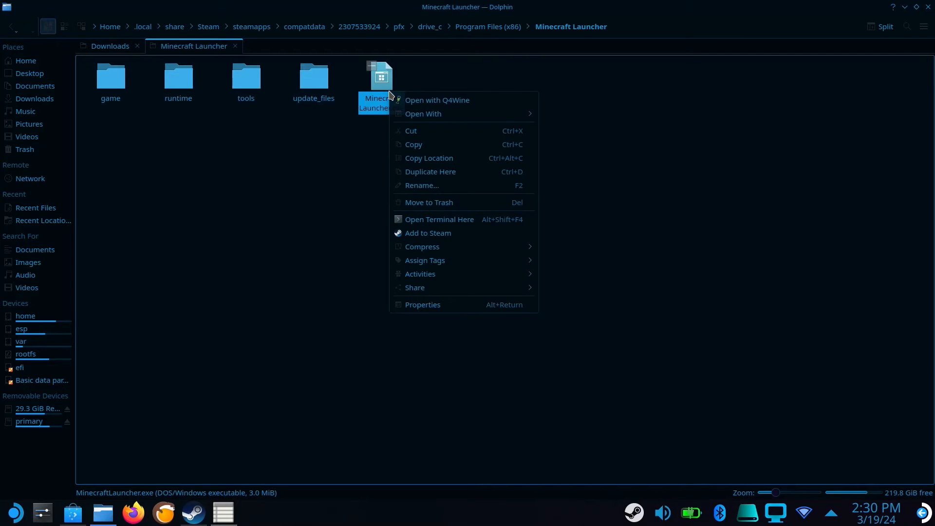
mouse_move(429, 158)
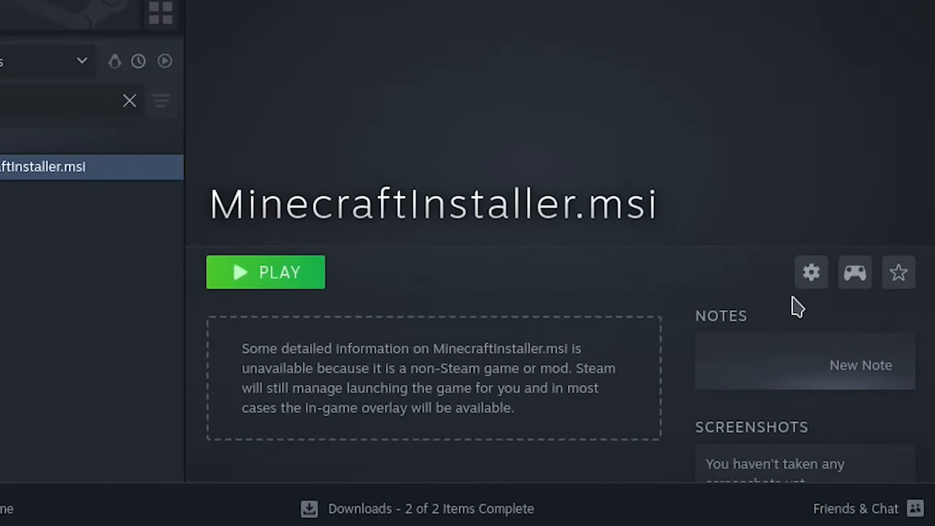
Edit the shortcut's Properties to target MinecraftLauncher.exe, name it Minecraft, then launch it.
click(811, 272)
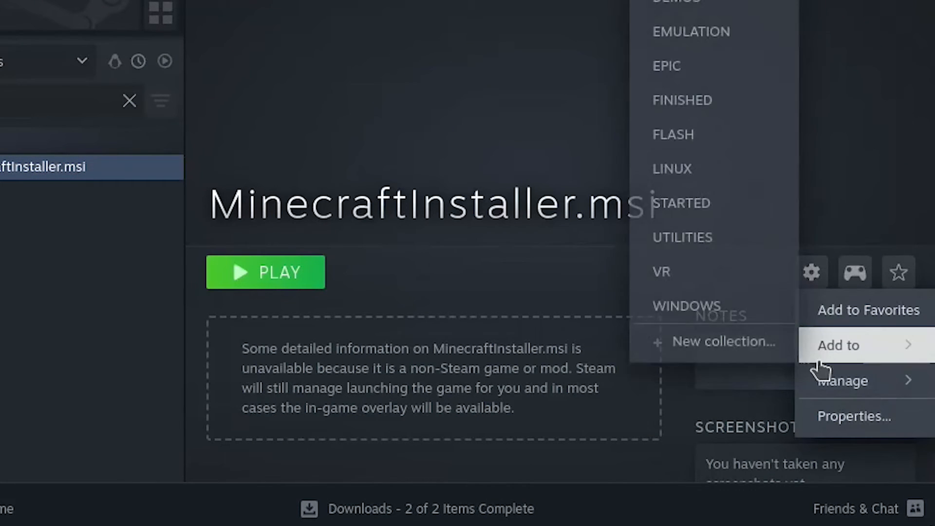
click(854, 415)
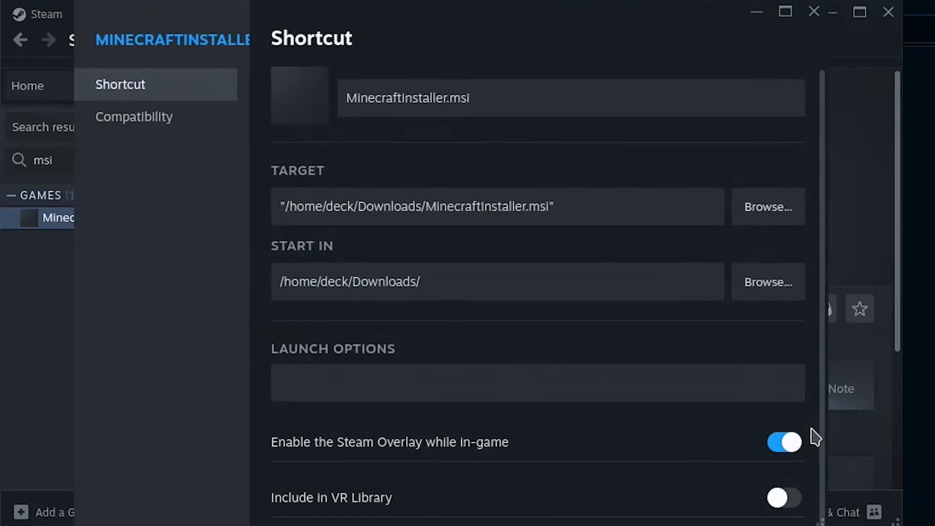
double_click(538, 207)
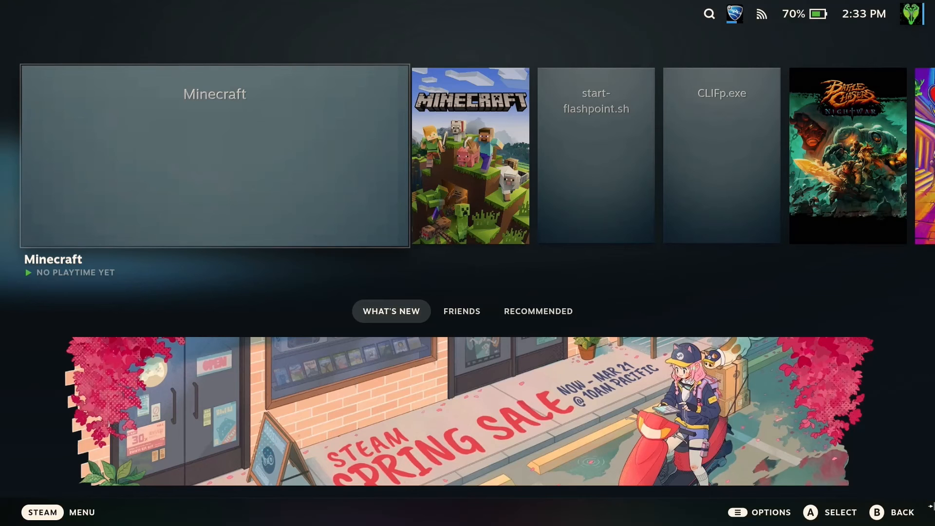
click(214, 156)
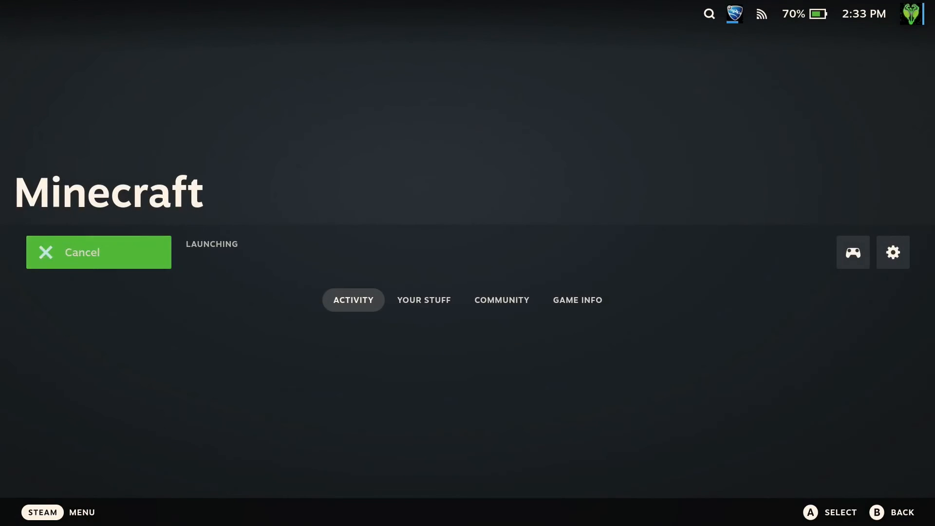